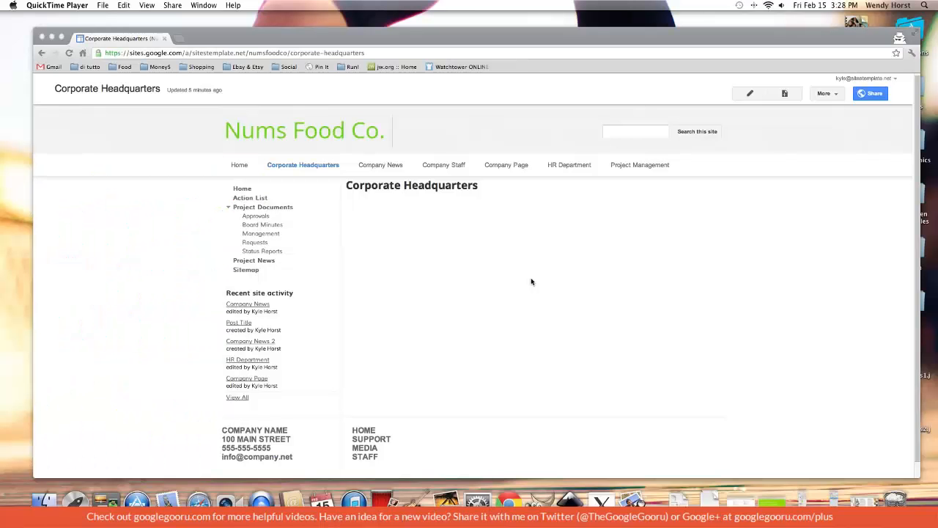
mouse_move(513, 277)
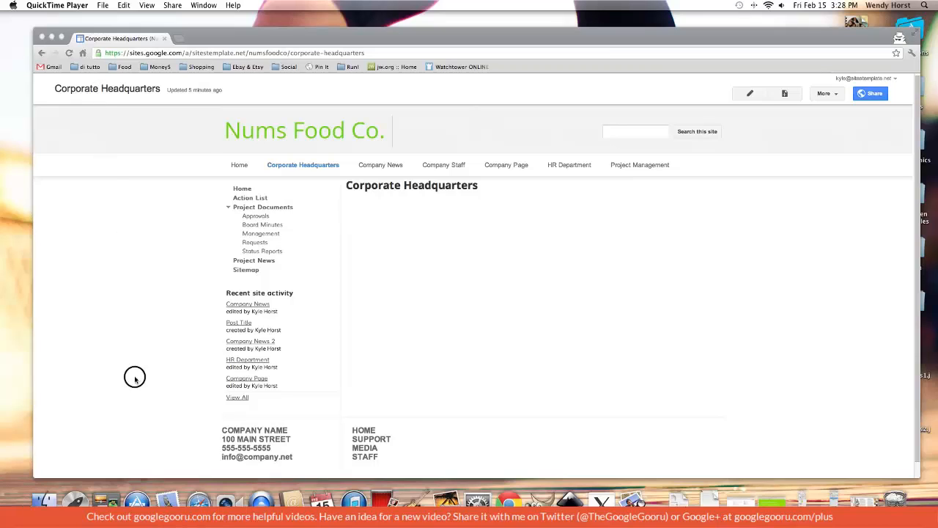
mouse_move(525, 293)
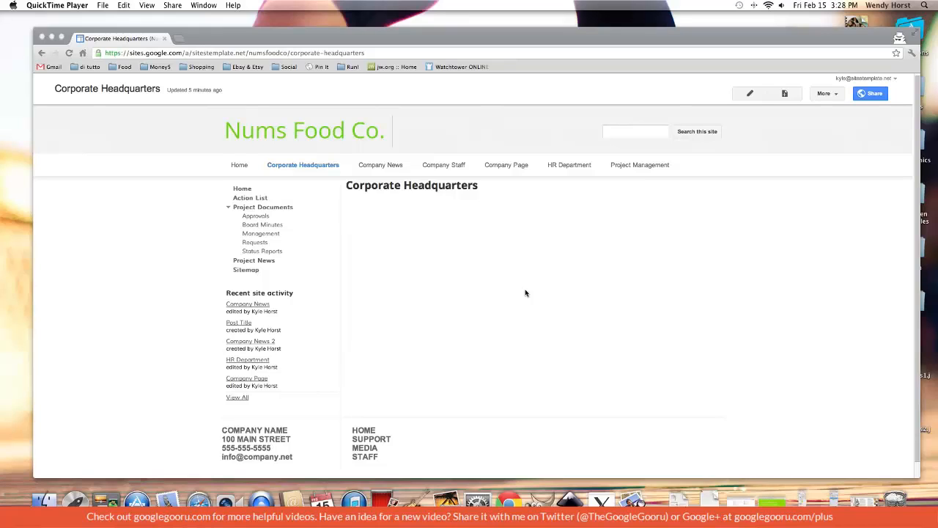
mouse_move(681, 227)
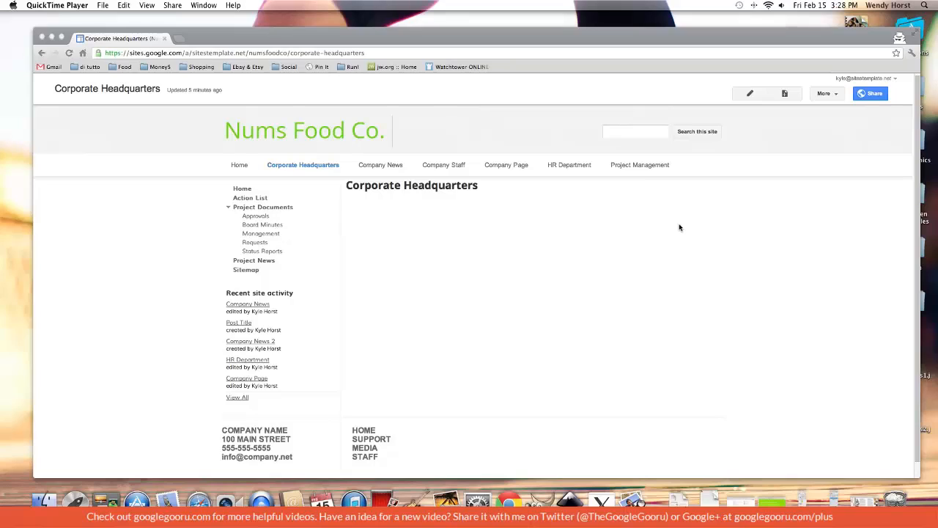
mouse_move(748, 94)
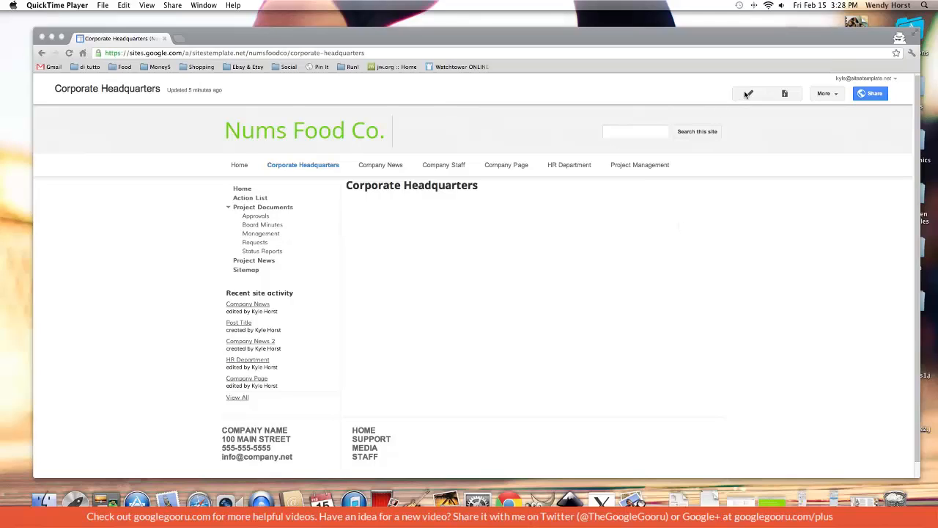
Insert the uploaded green Nums Food Co. banner into the page body and choose a larger image size.
click(748, 94)
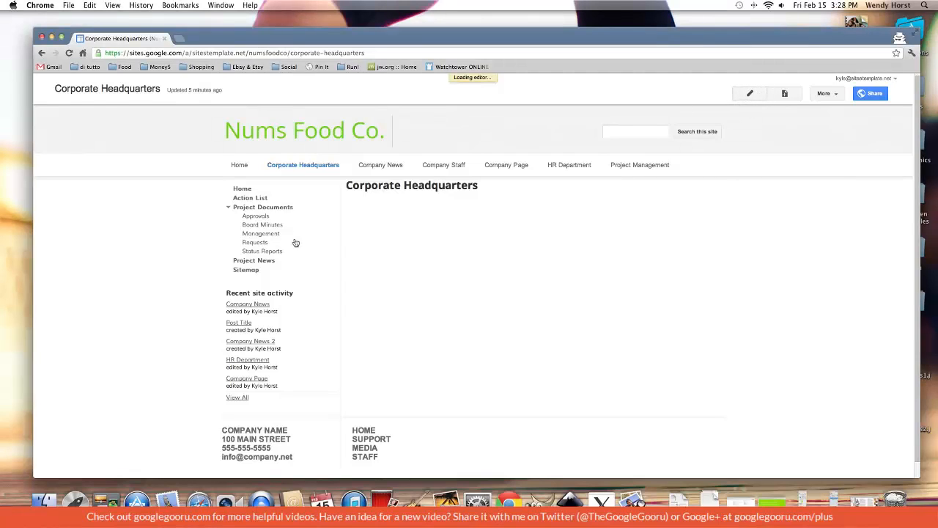
click(749, 94)
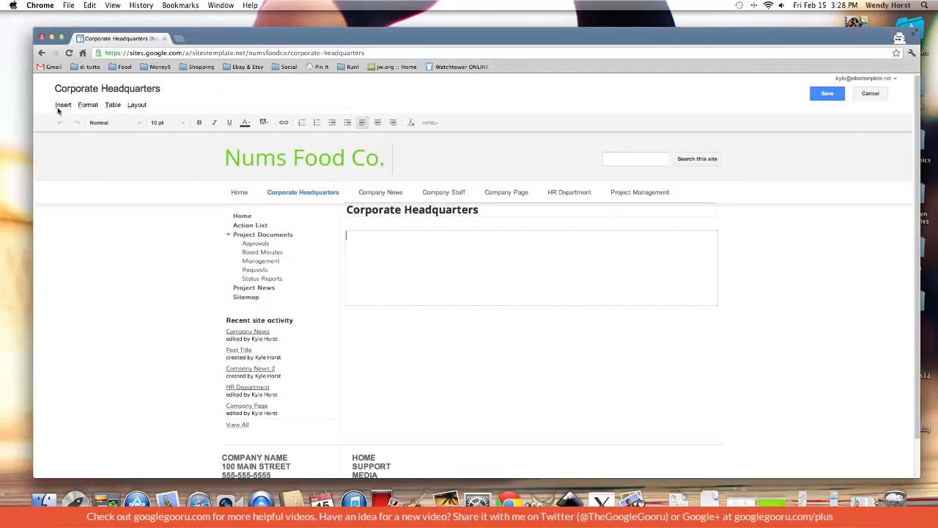
click(63, 105)
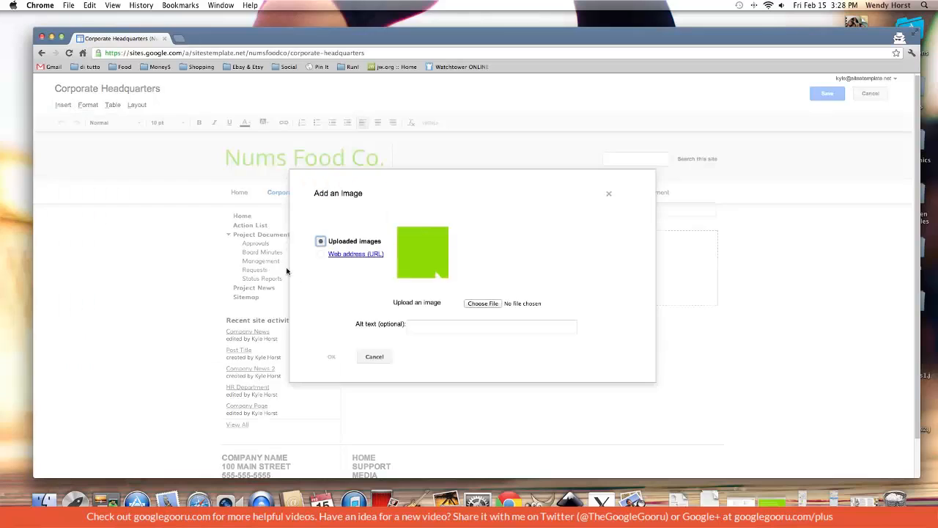
click(423, 250)
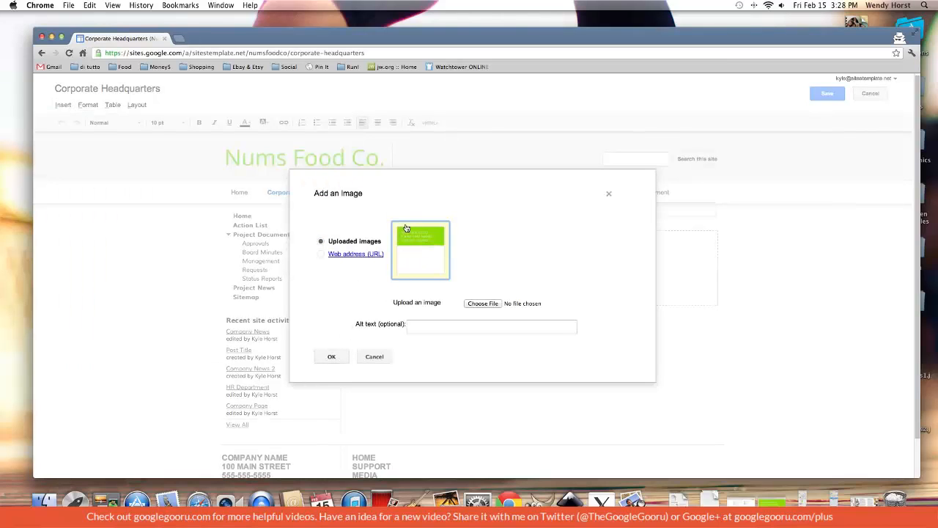
click(332, 357)
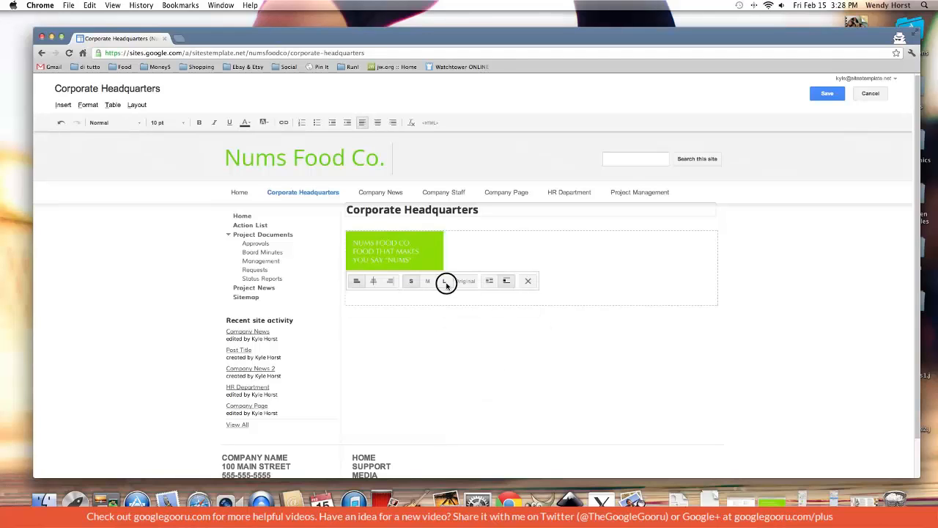
click(446, 282)
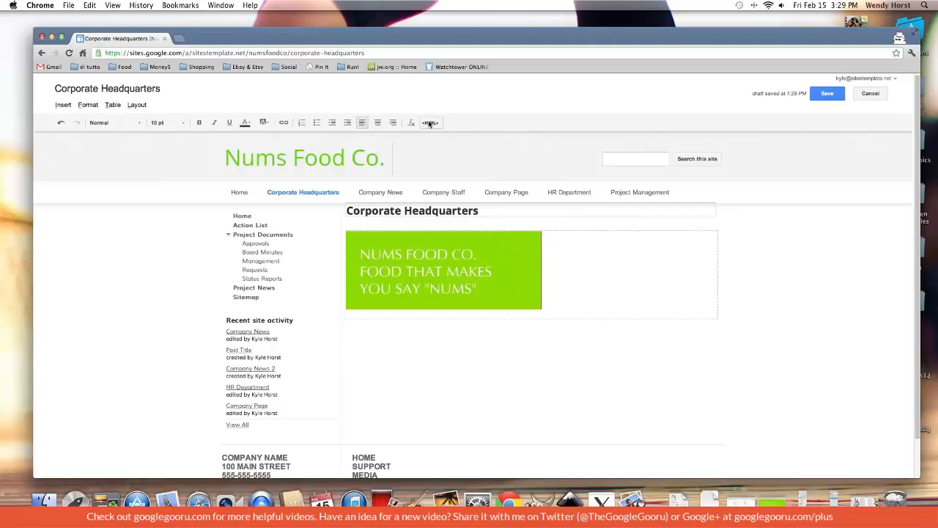
mouse_move(431, 123)
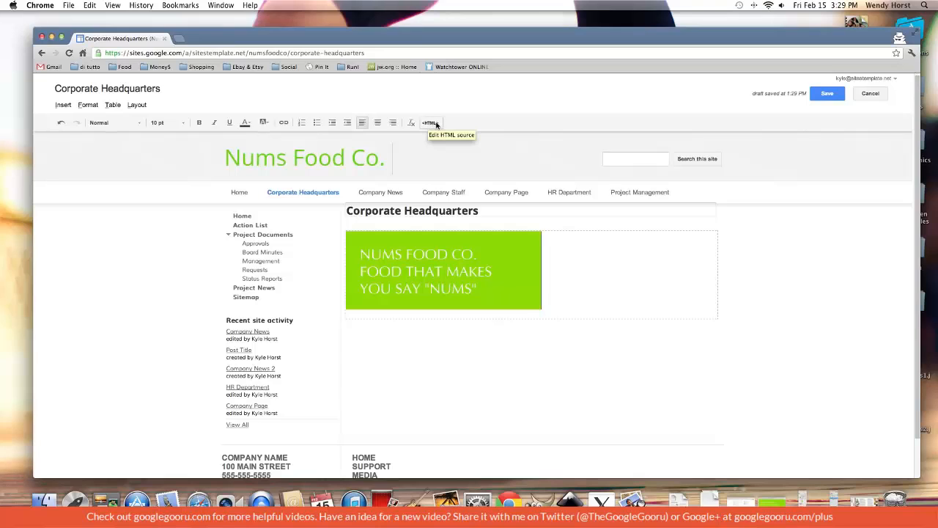
mouse_move(433, 126)
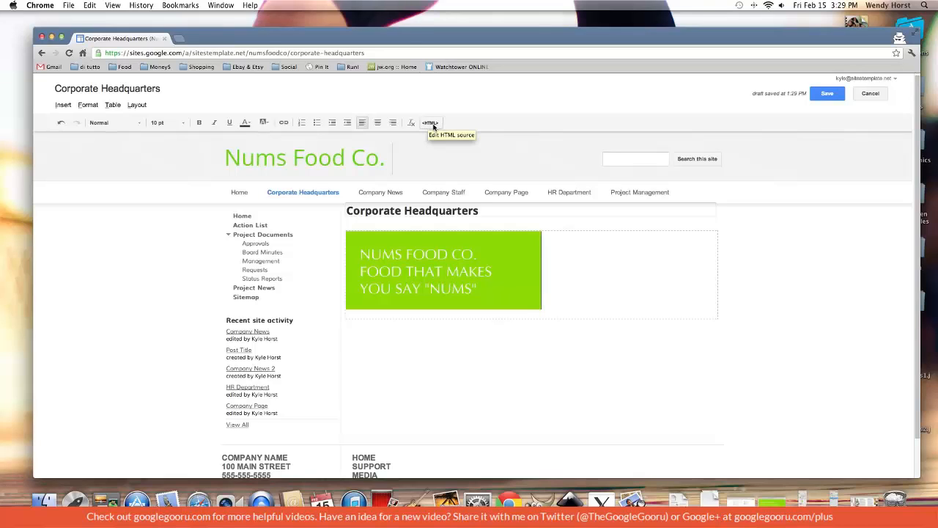
In the HTML source, set the banner's width to 600 and clear its height value.
click(431, 123)
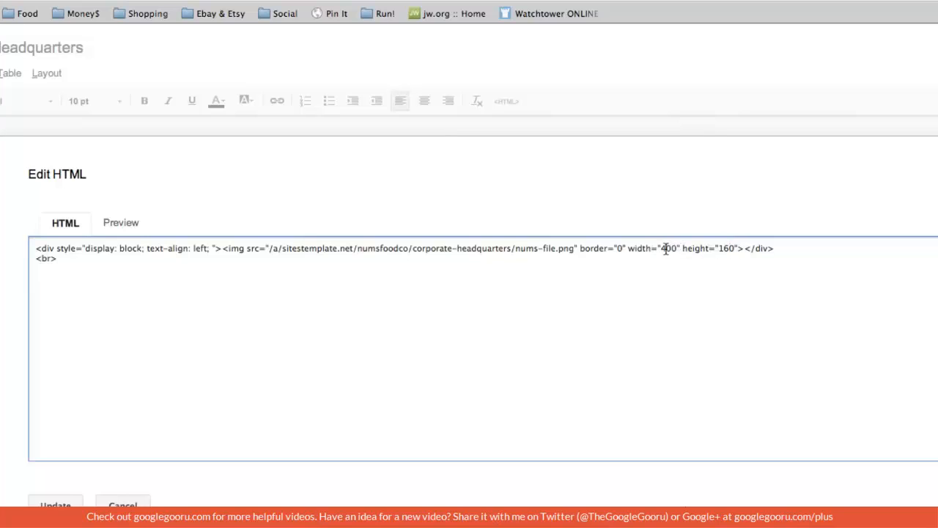
text(6)
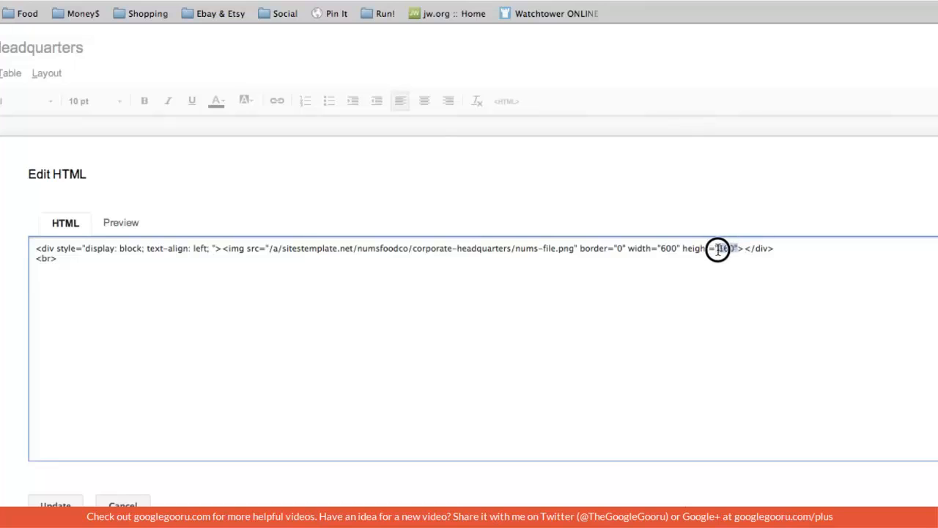
double_click(710, 248)
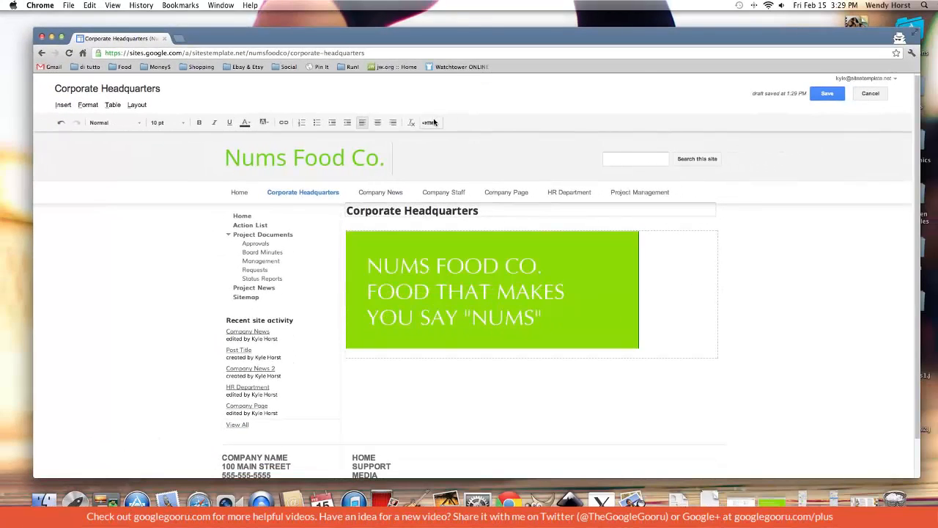
In the HTML source, set the banner's img width to 100% and update the page.
click(431, 123)
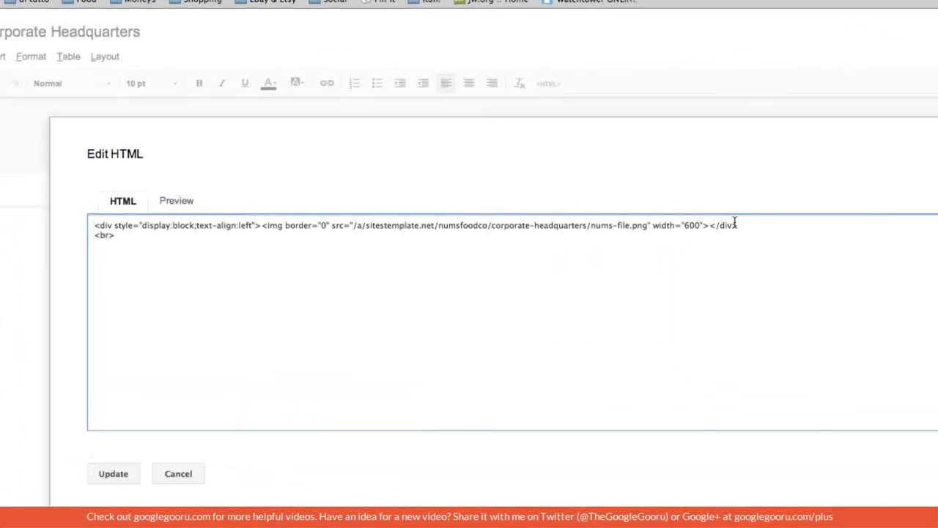
text(100)
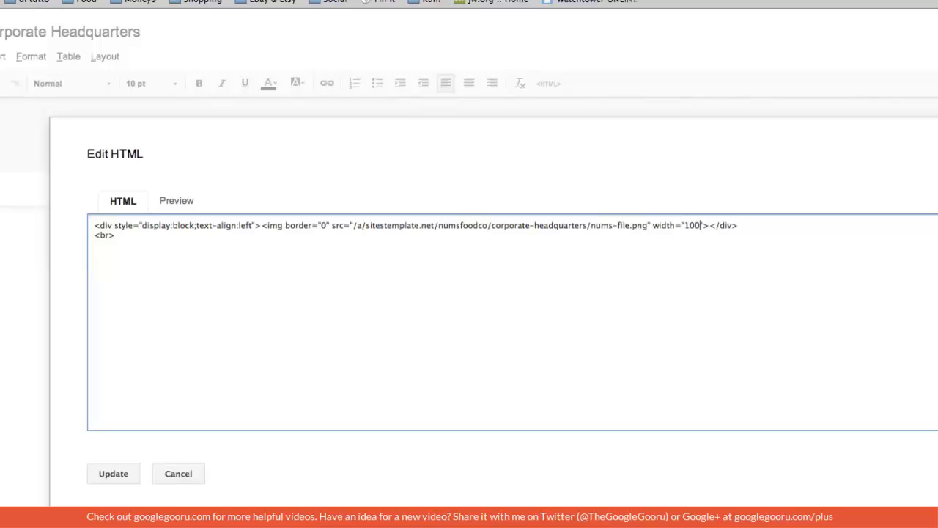
text(%)
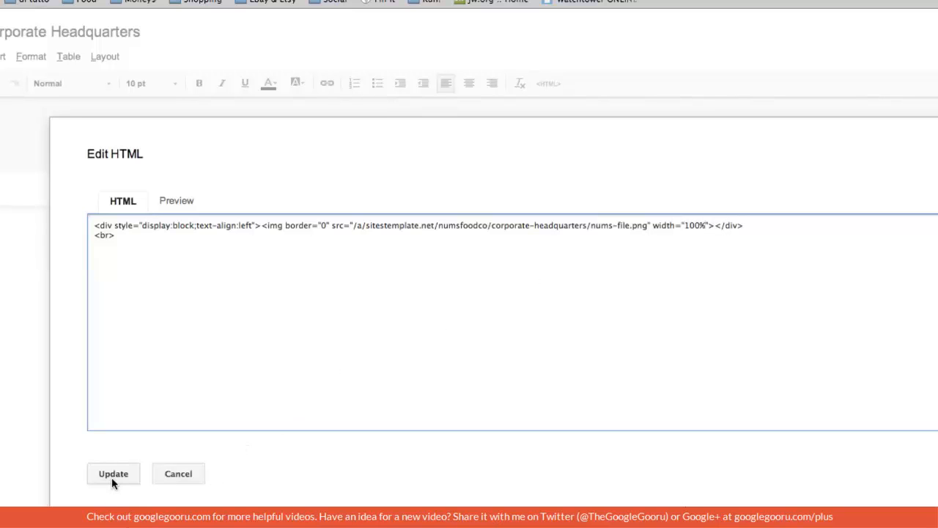
click(113, 472)
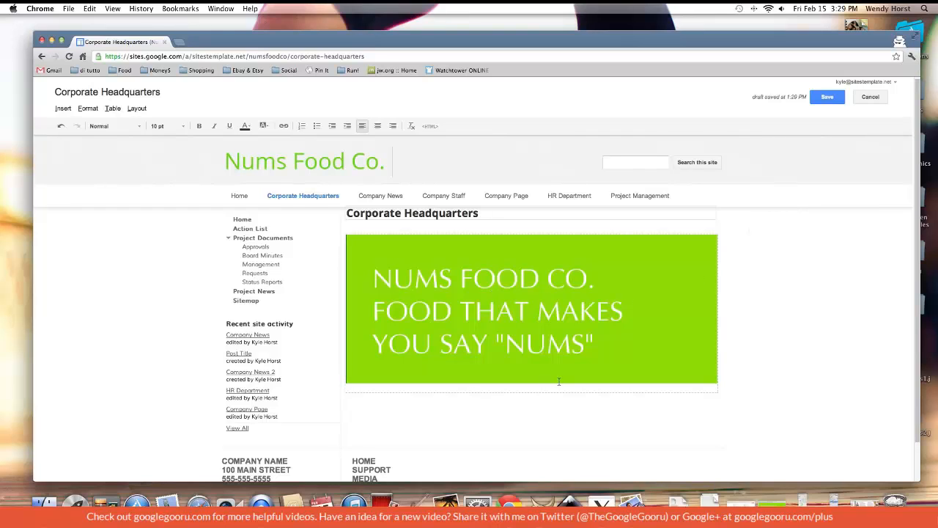
mouse_move(563, 390)
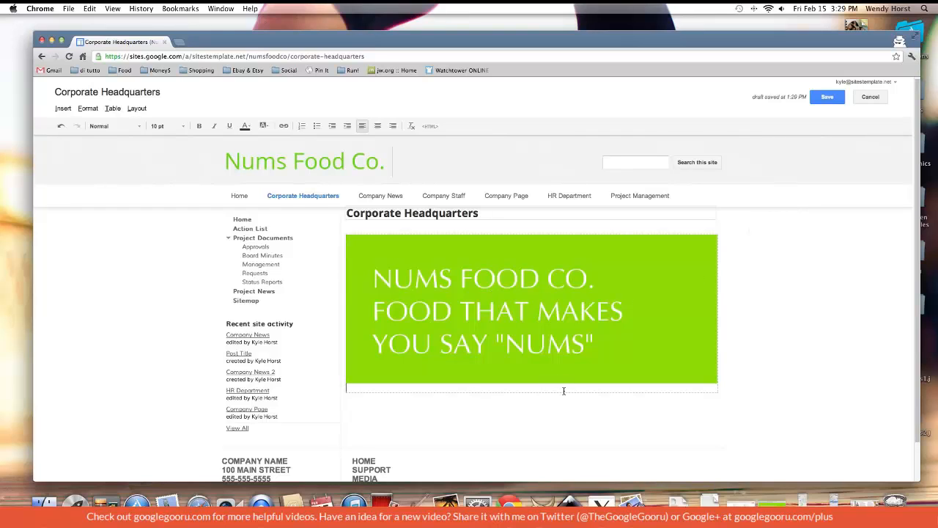